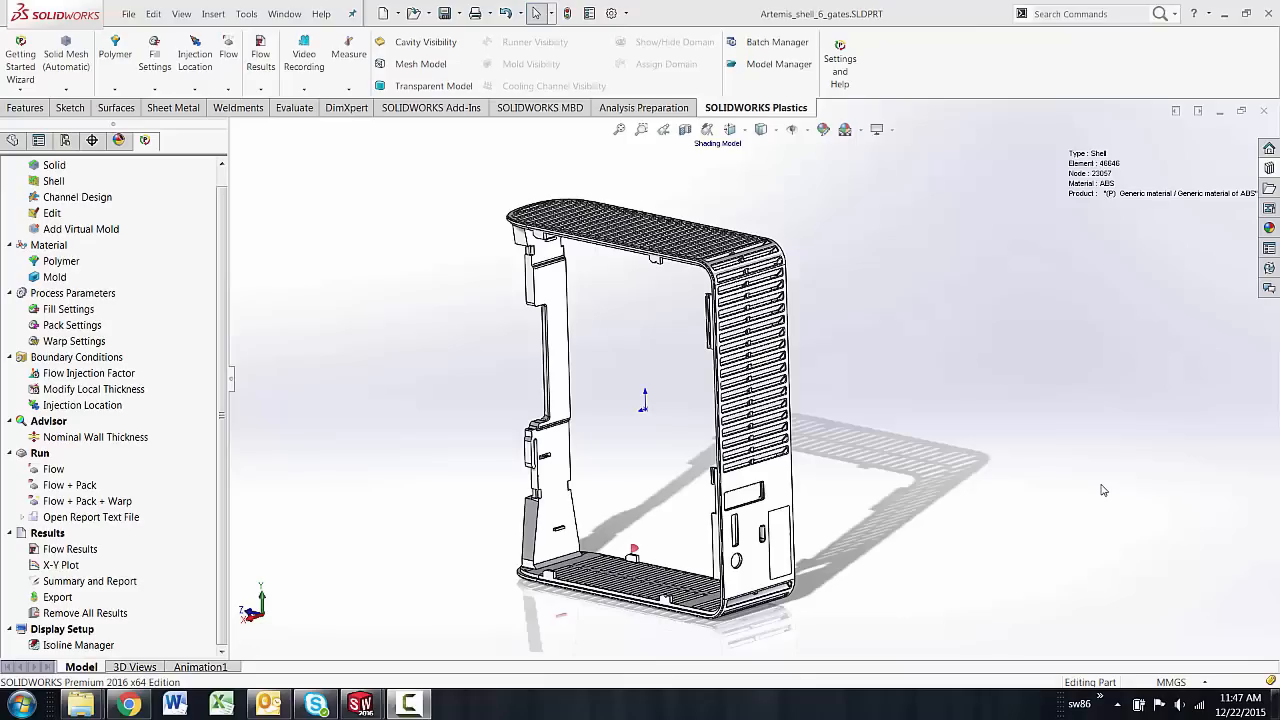
mouse_move(1097, 490)
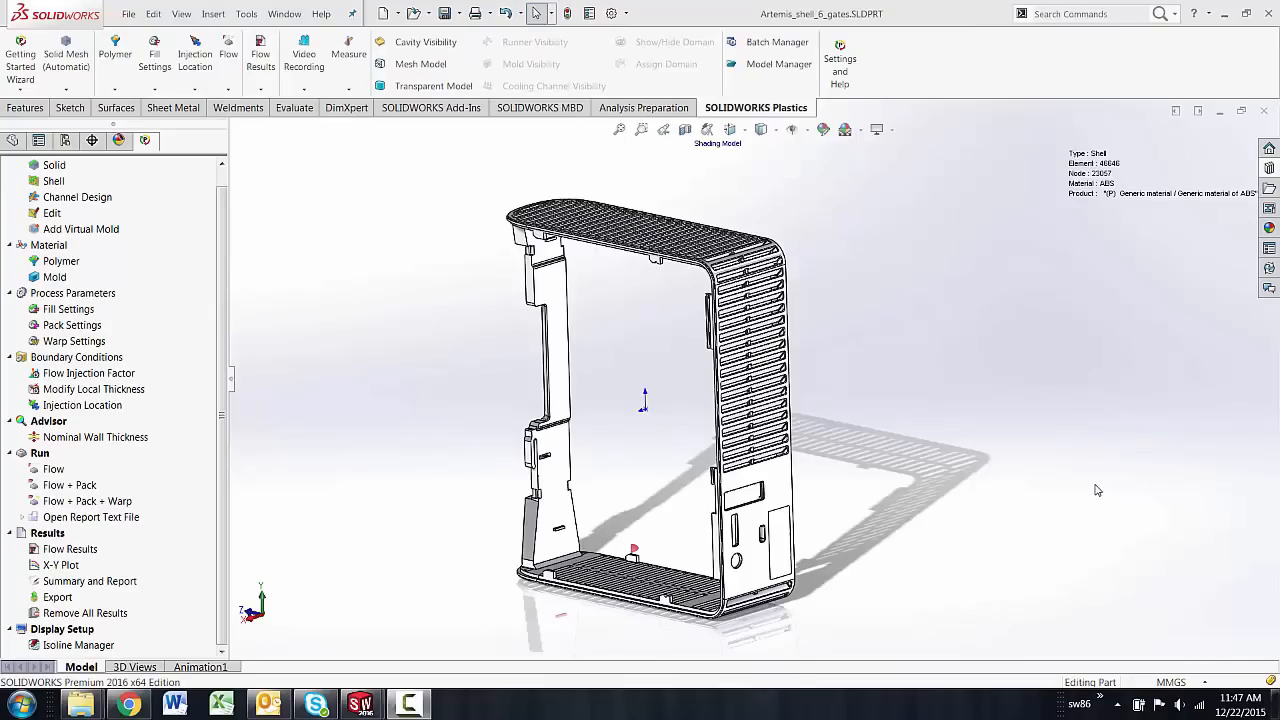
mouse_move(985, 446)
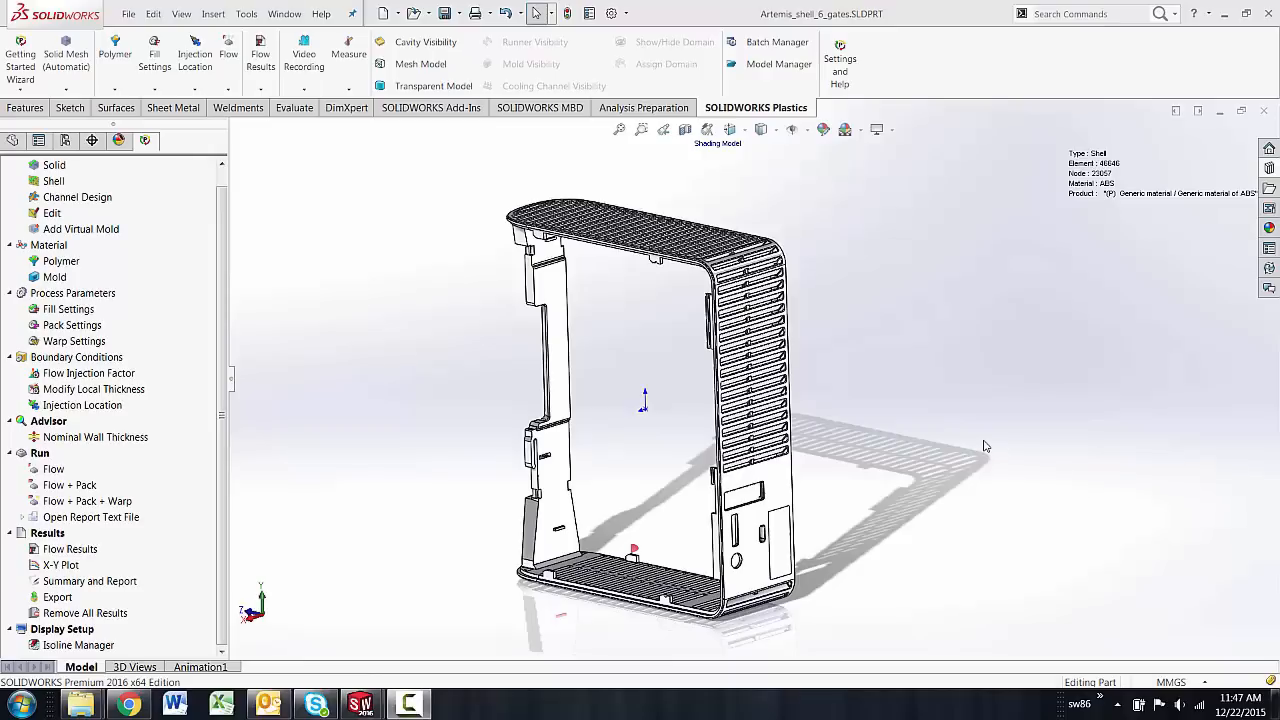
mouse_move(978, 446)
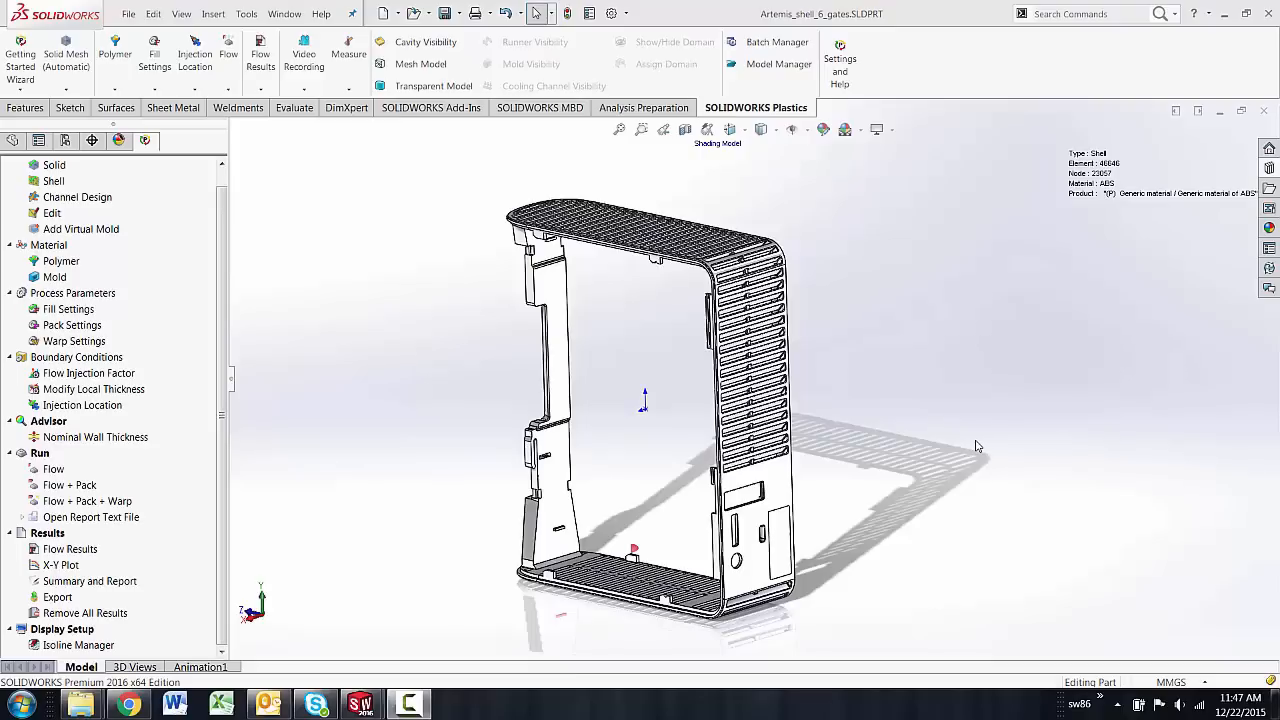
mouse_move(974, 445)
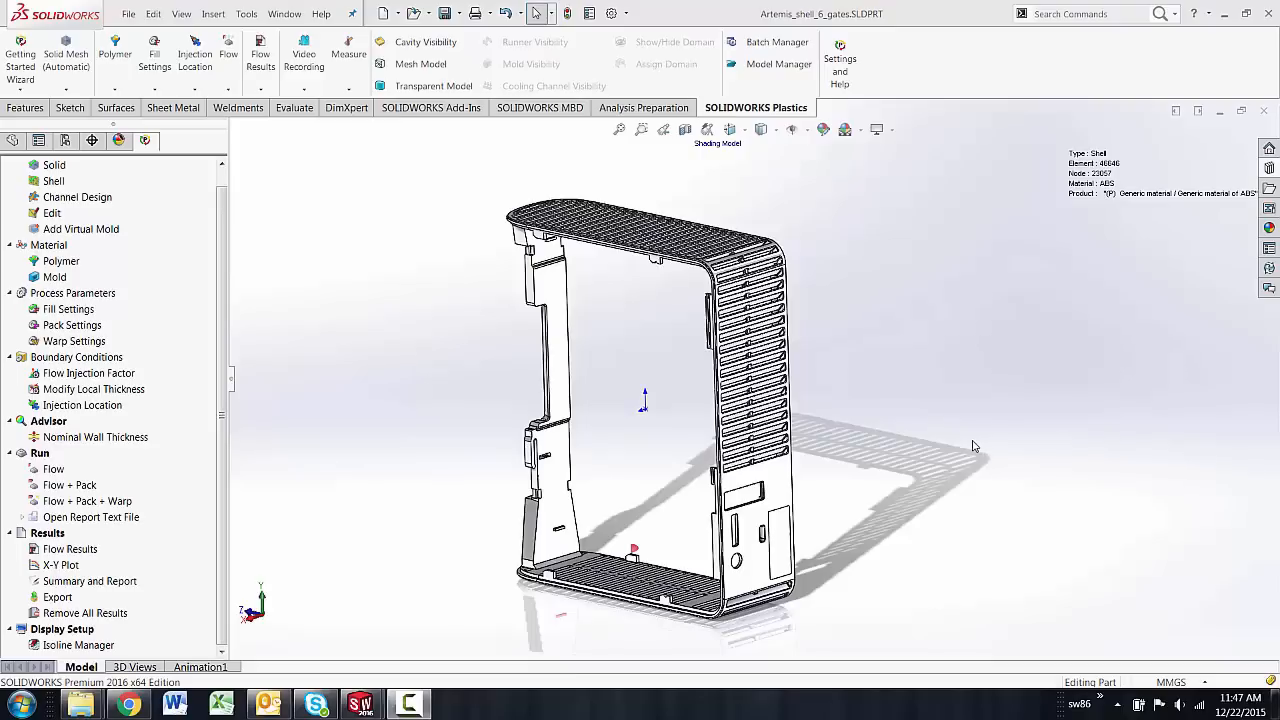
- Orbit the 6-gate shell to a top-down view with its gate locations around the rim
drag(975, 446, 828, 440)
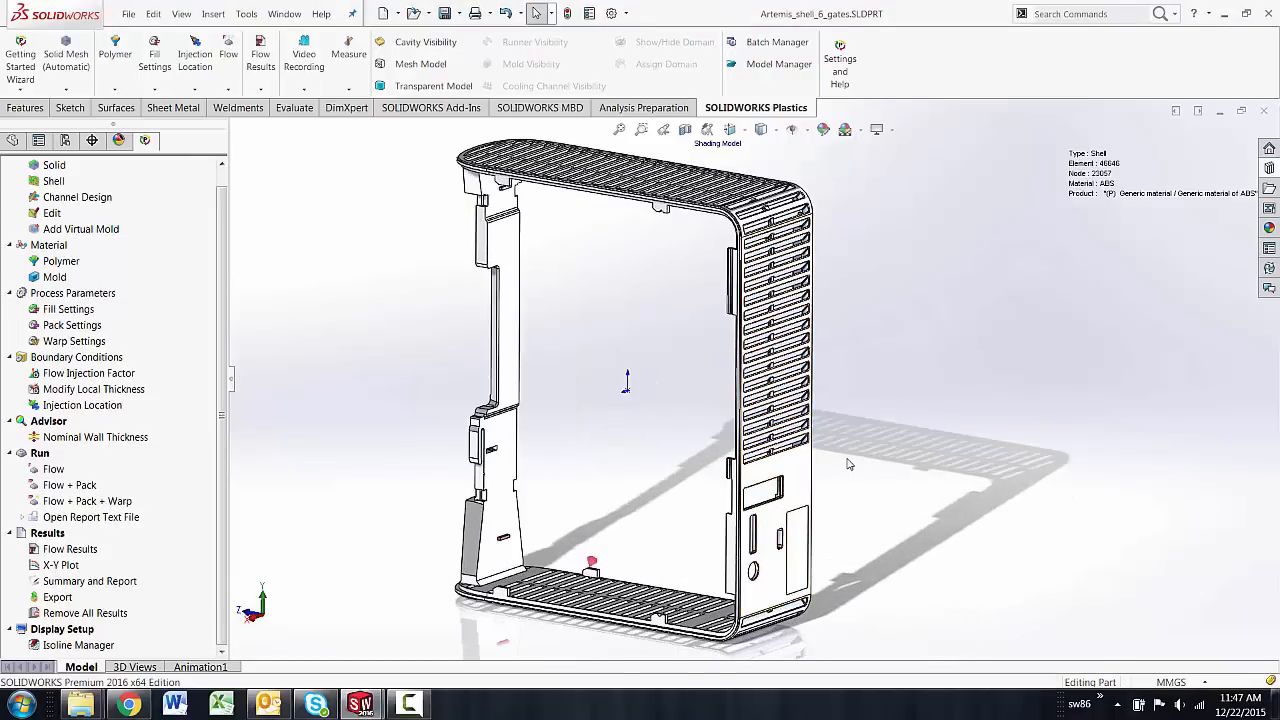
drag(850, 463, 850, 457)
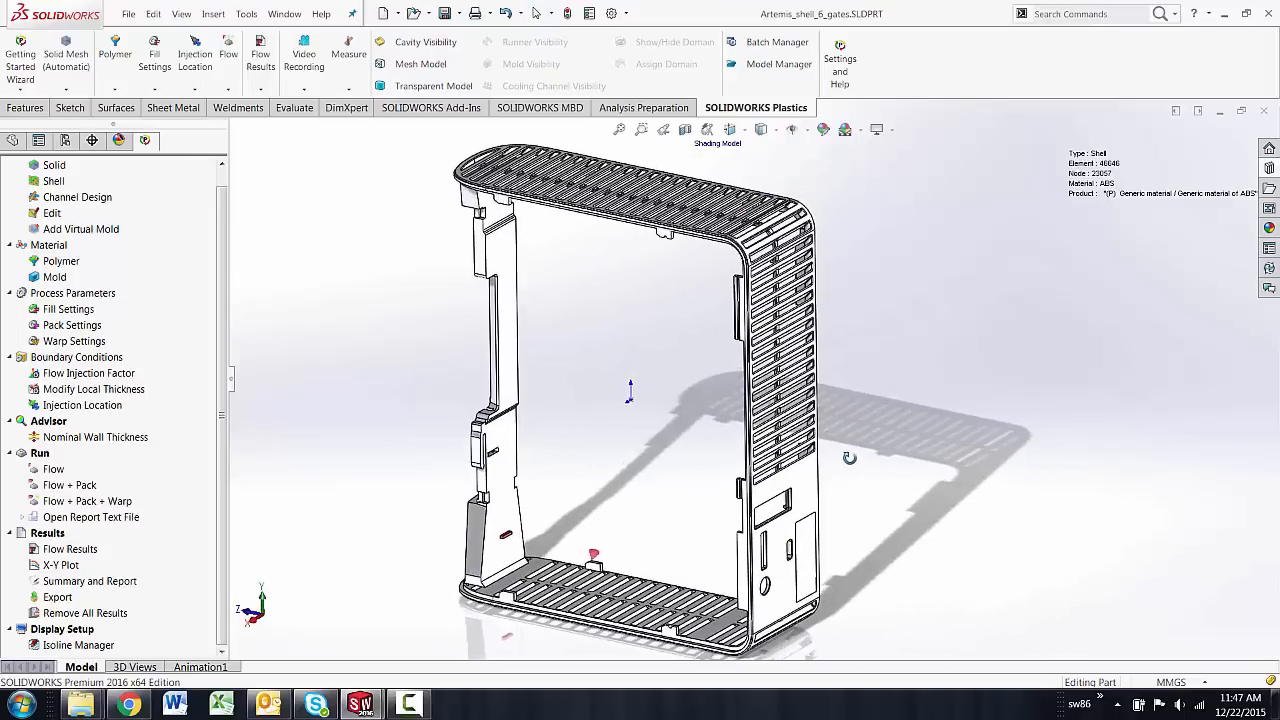
drag(850, 457, 793, 417)
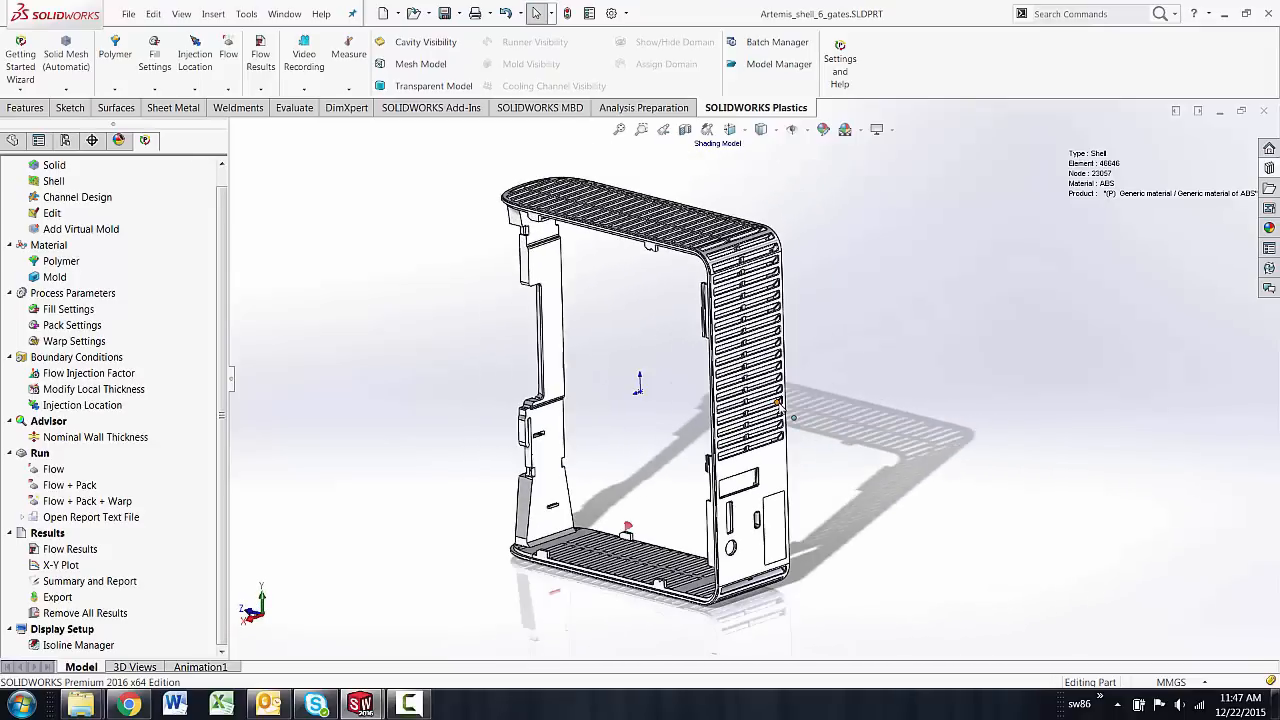
mouse_move(658, 440)
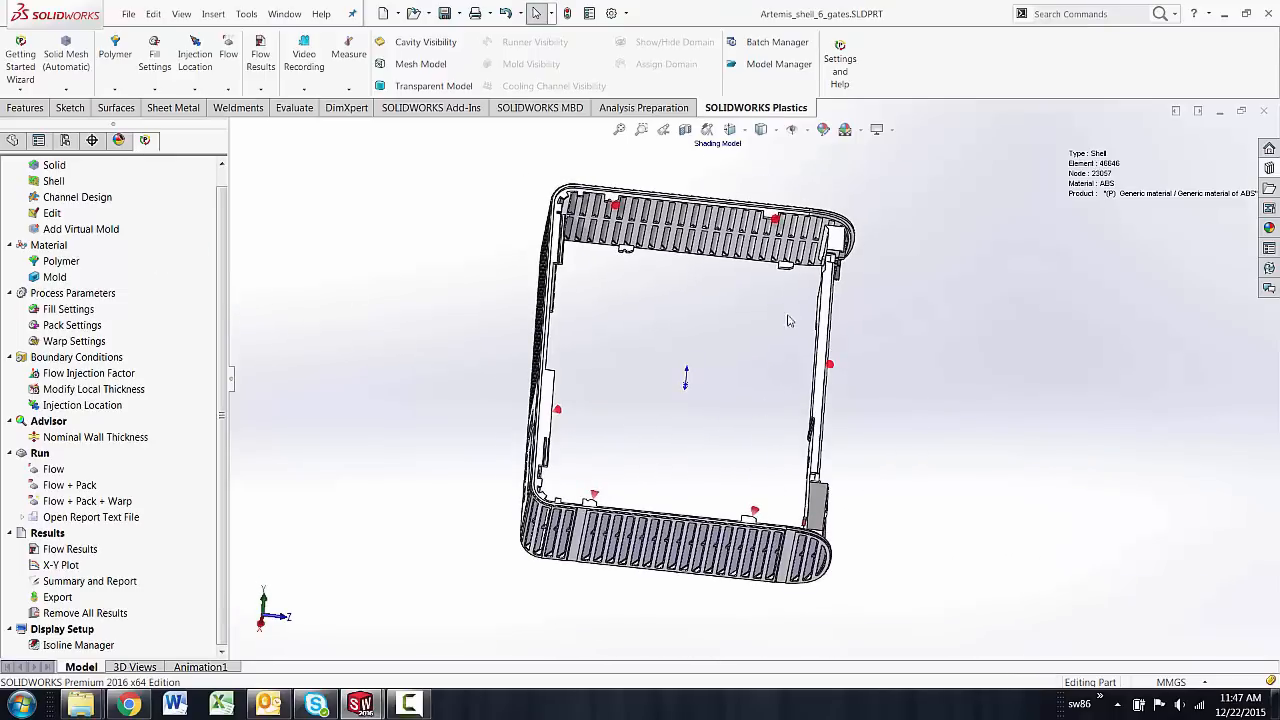
mouse_move(238, 457)
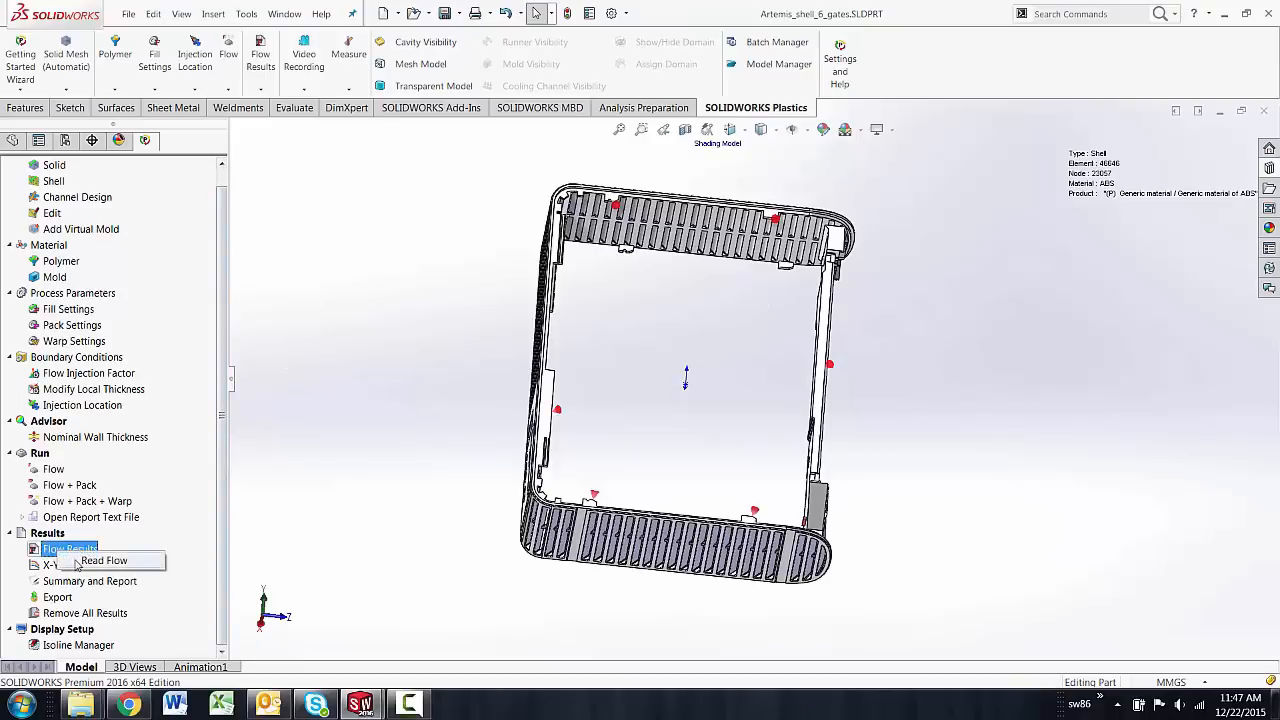
- Read the 6-gate flow results, plot Gate Filling Contribution, and rotate to inspect the regions
click(104, 560)
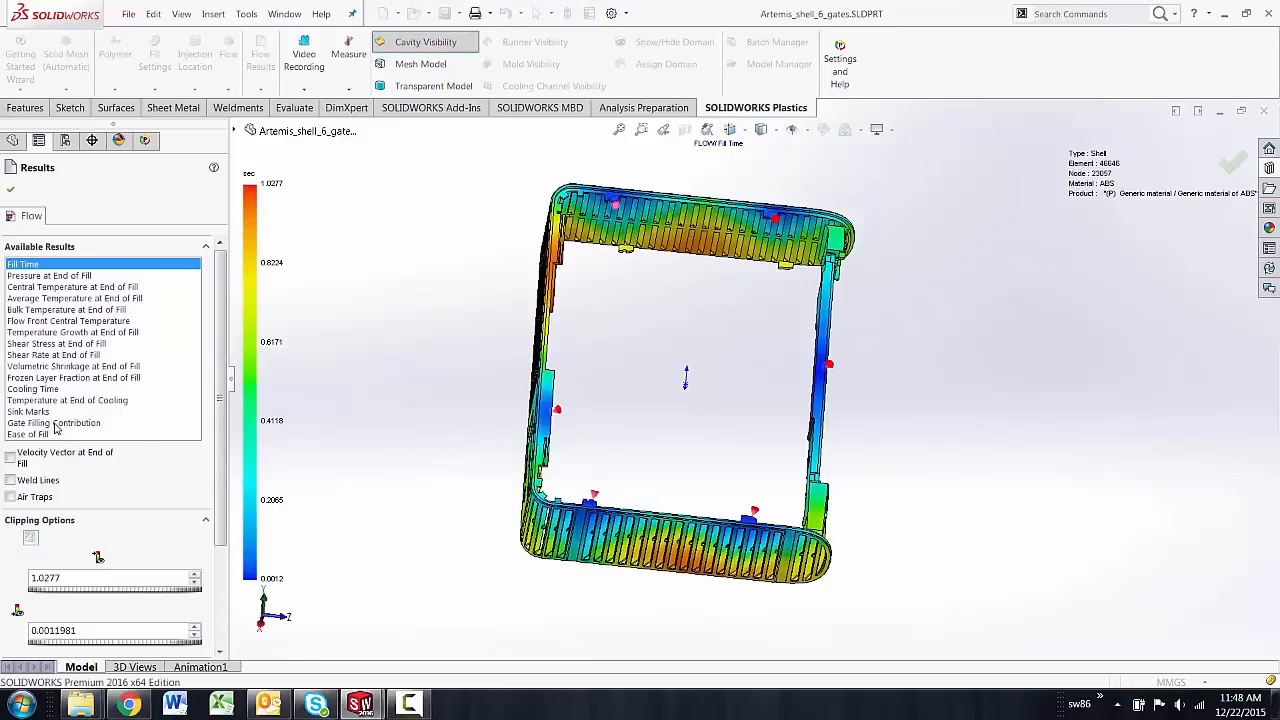
click(54, 422)
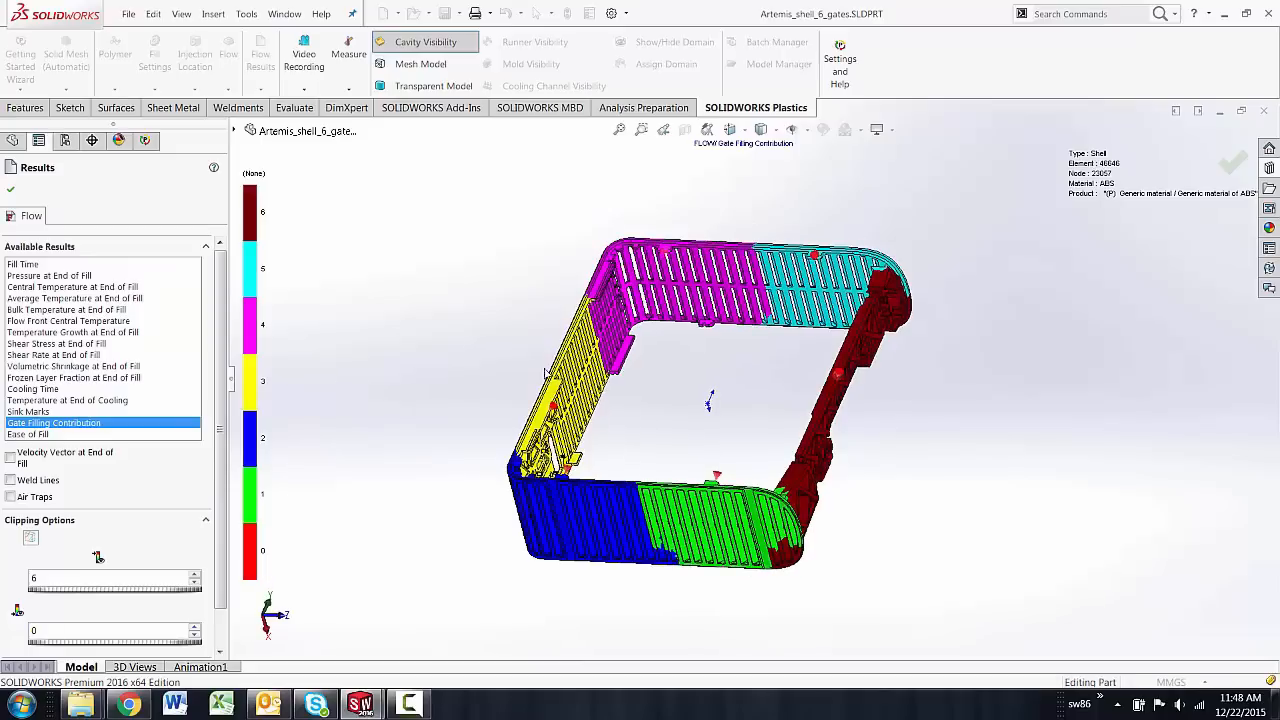
mouse_move(418, 403)
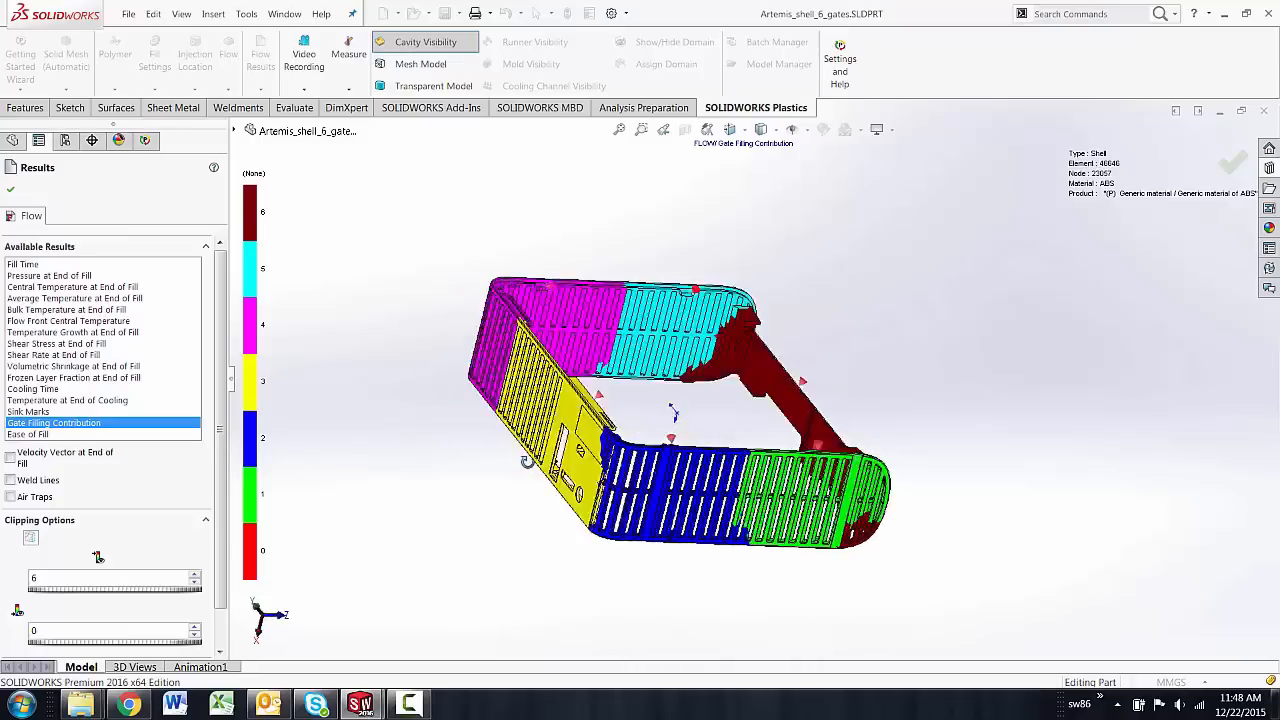
drag(680, 400, 695, 405)
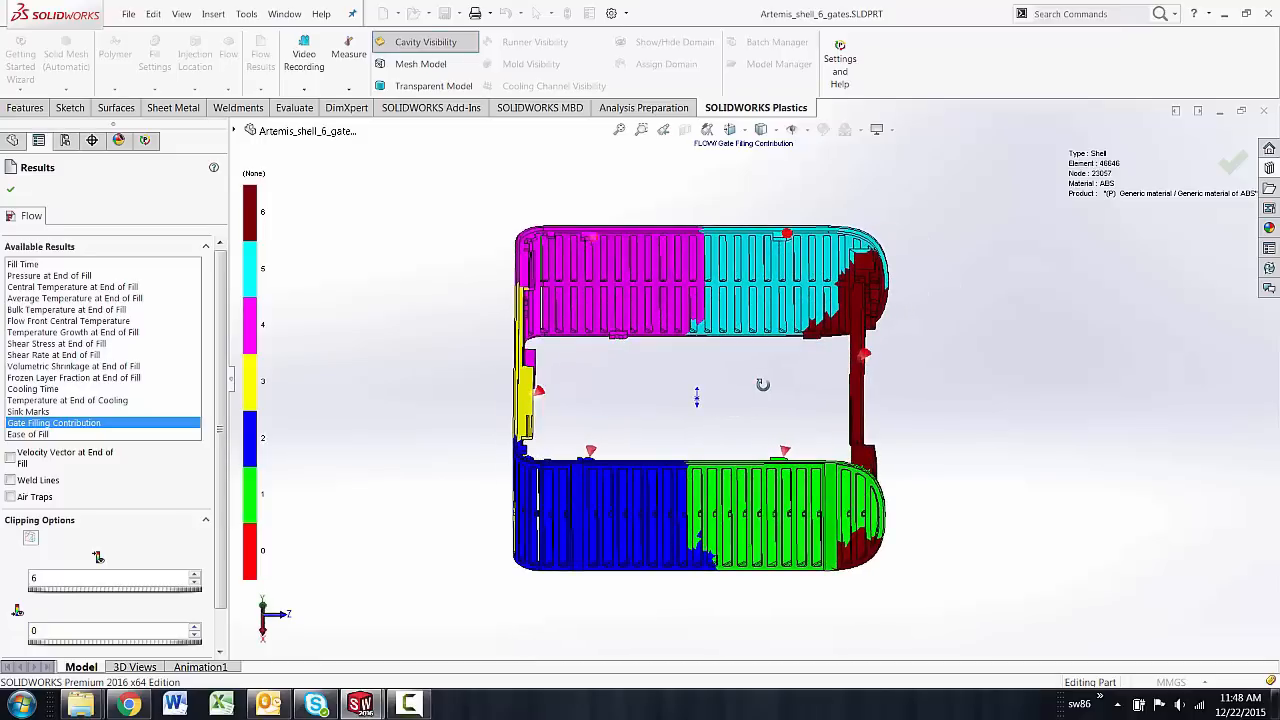
mouse_move(768, 391)
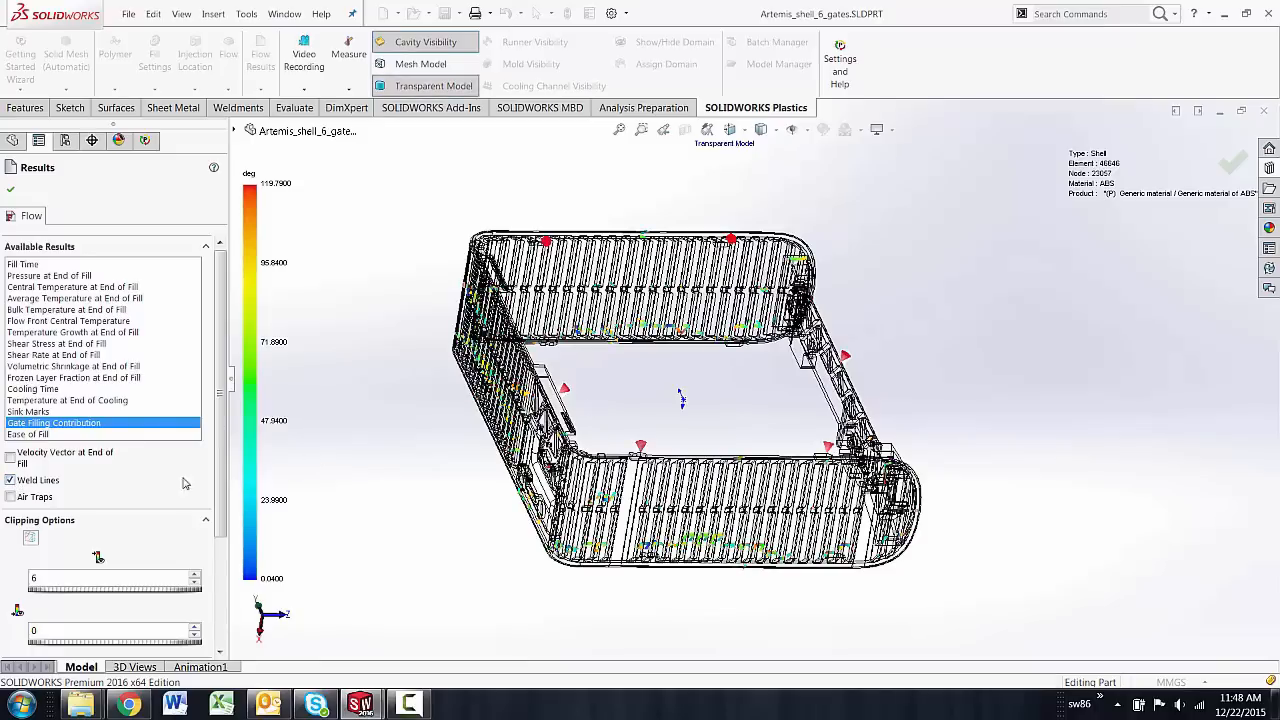
- Hide the weld lines and turn the 6-gate contribution plot to a different view
click(9, 497)
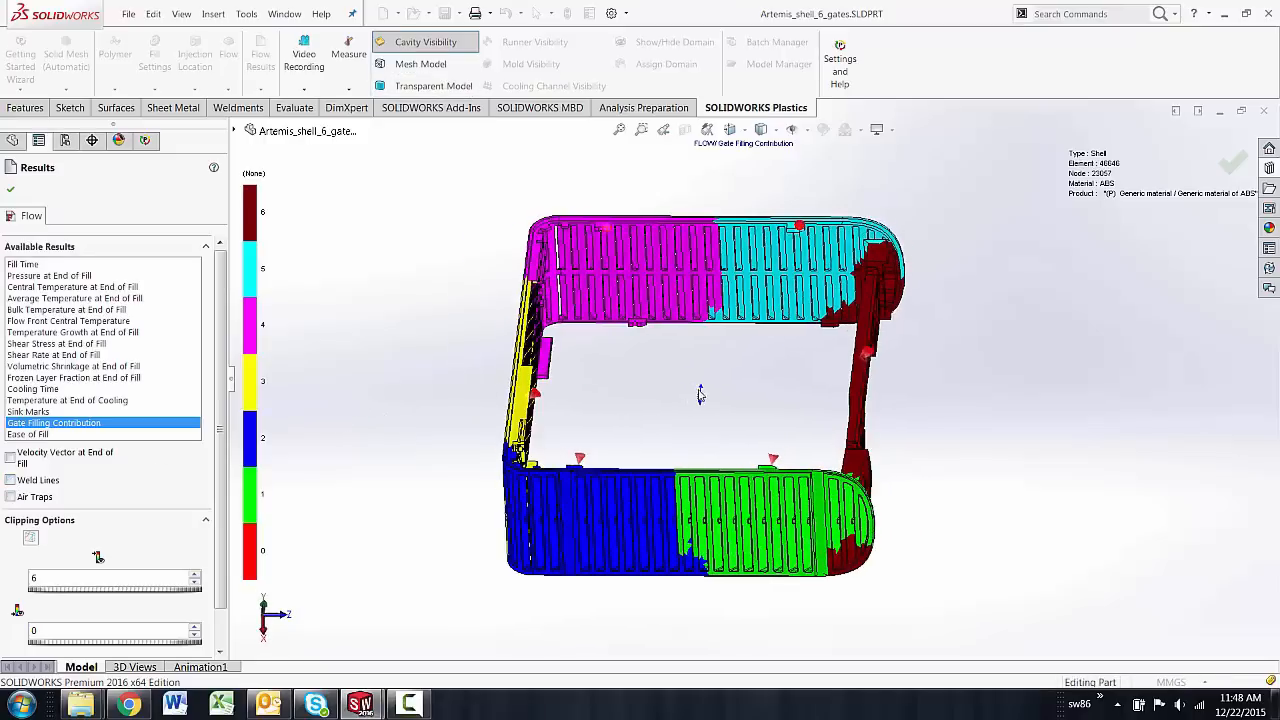
drag(700, 395, 625, 430)
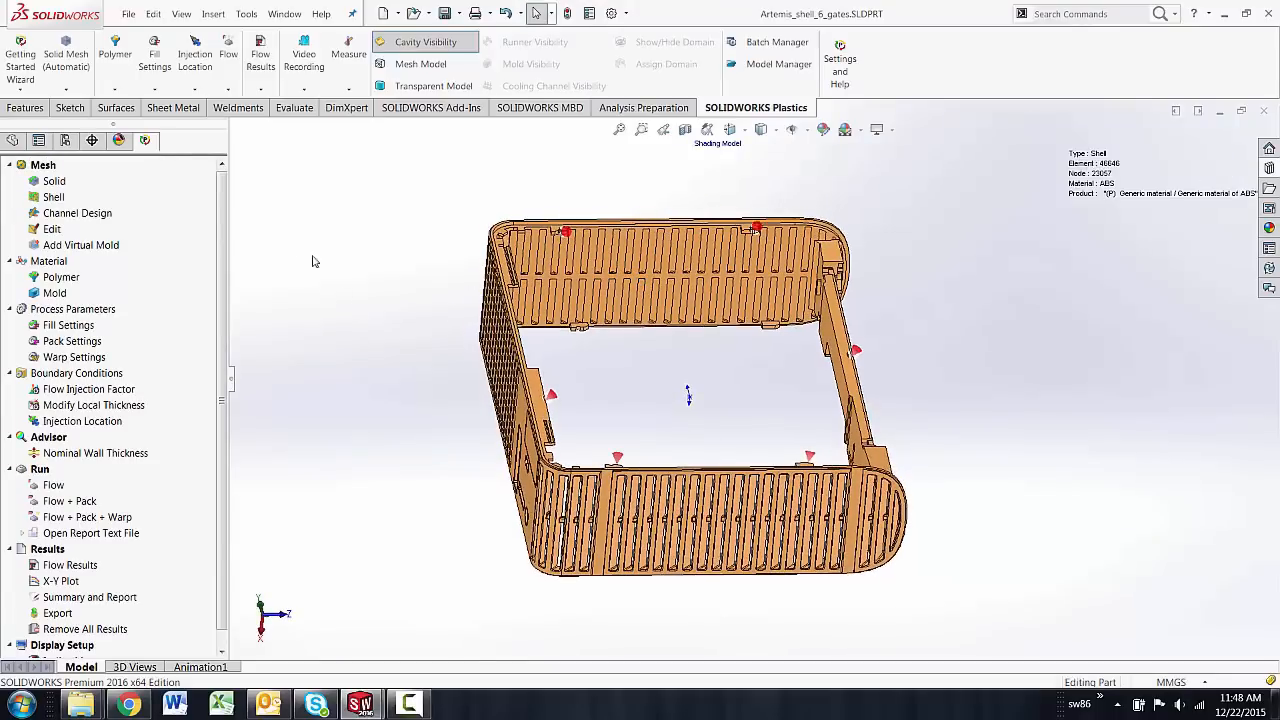
- Switch to Artemis_shell_act4gate_shell.SLDPRT and read its flow results to show fill time
click(284, 13)
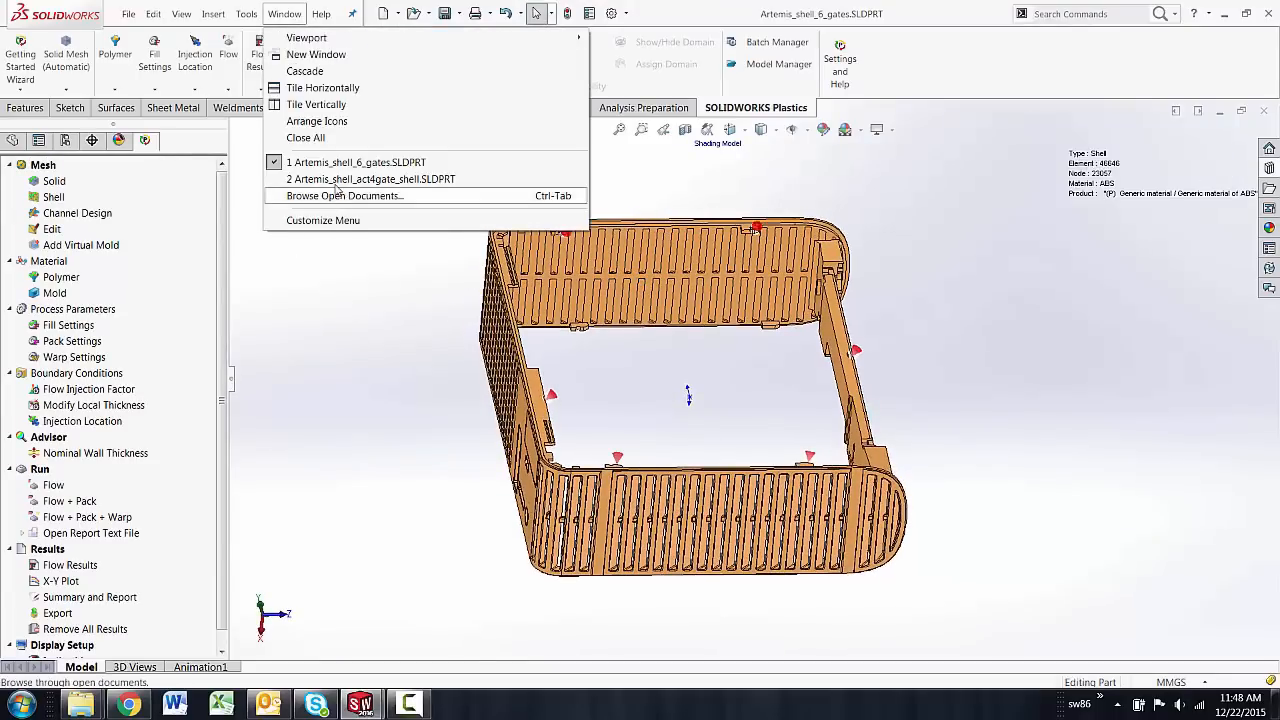
click(368, 178)
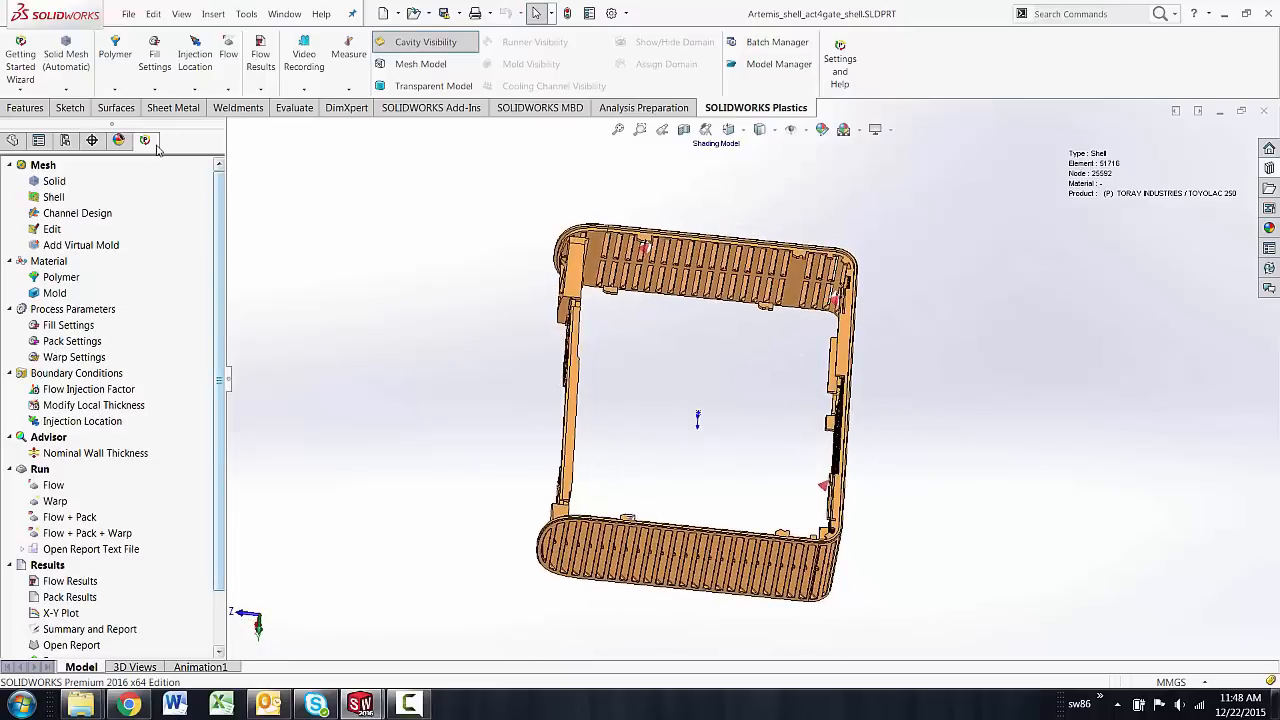
click(69, 581)
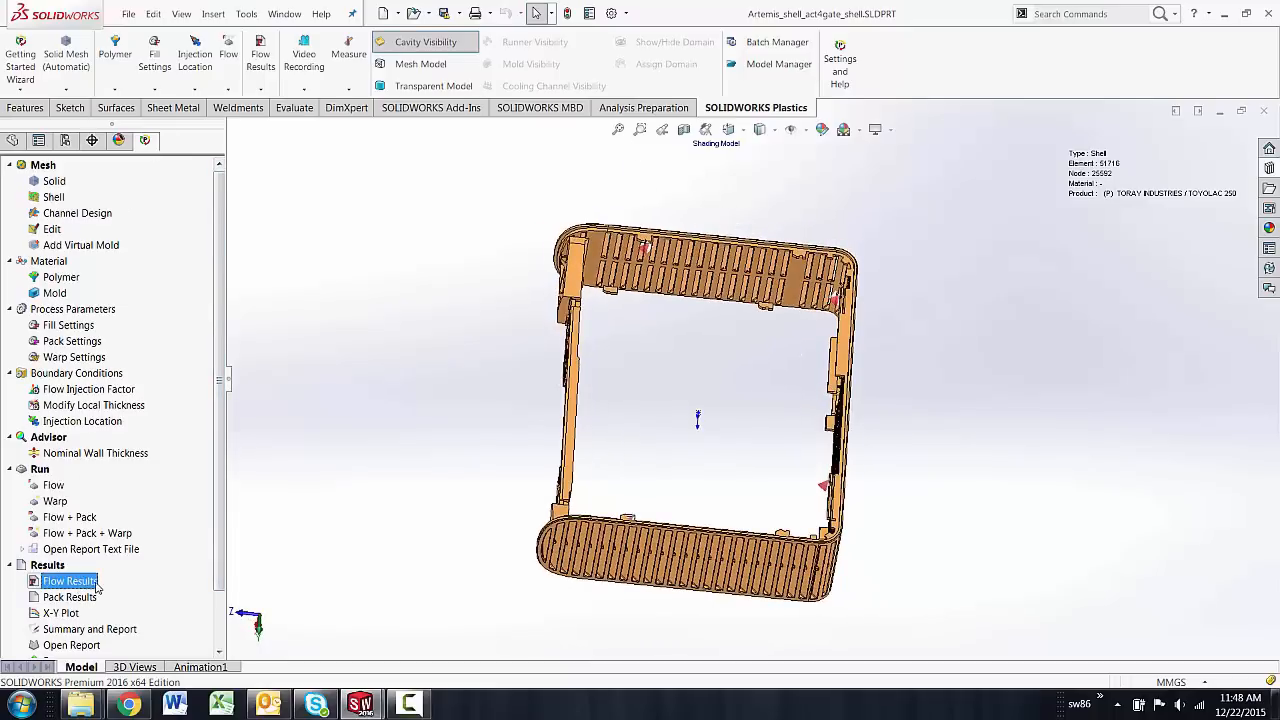
right_click(68, 580)
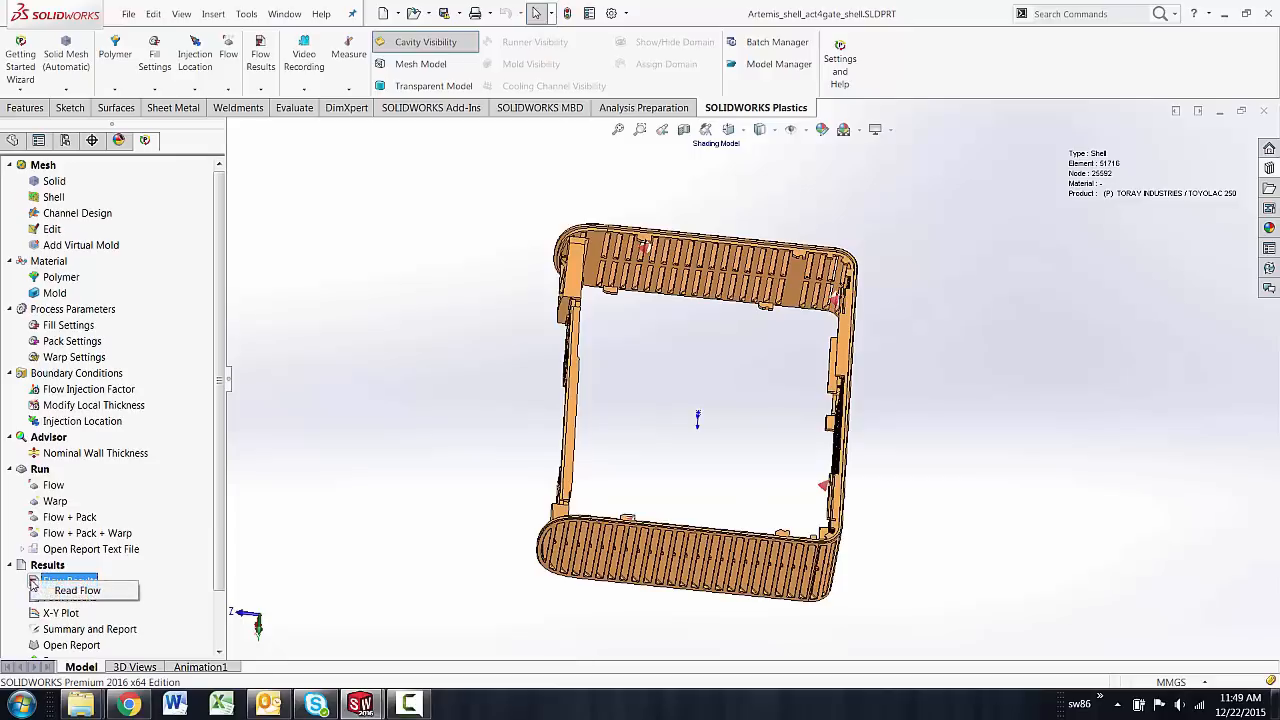
click(77, 590)
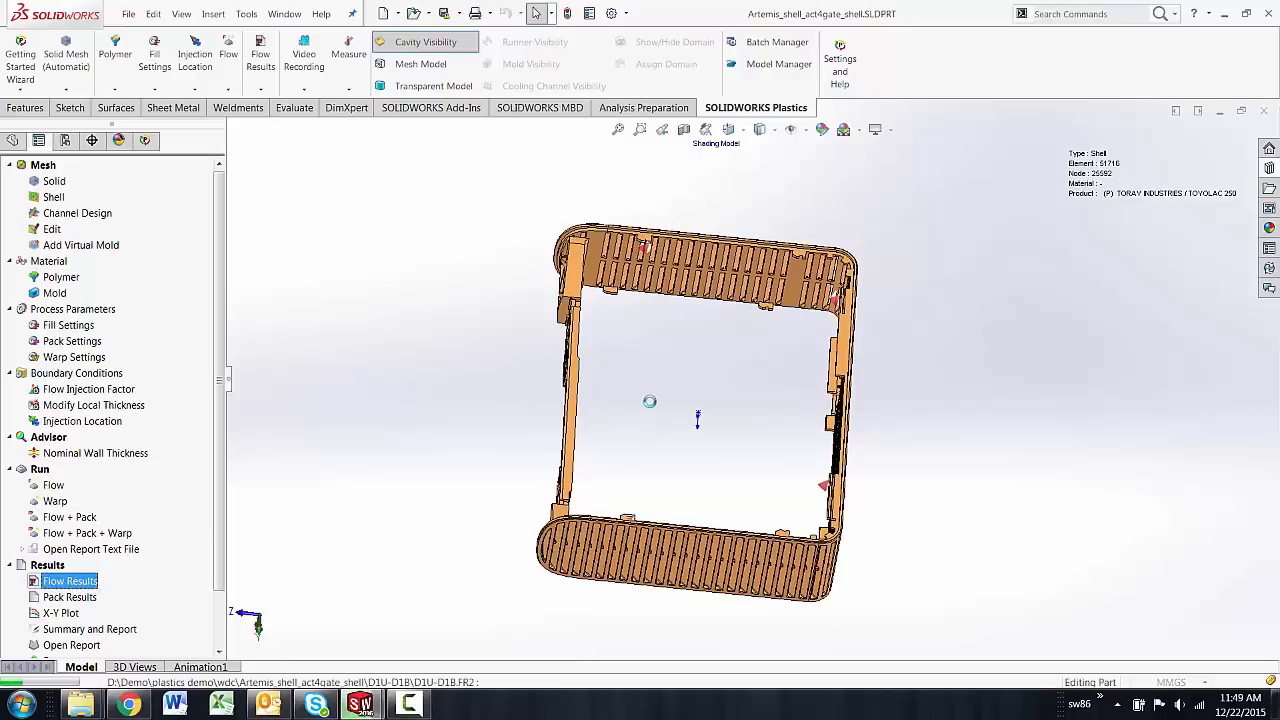
click(69, 580)
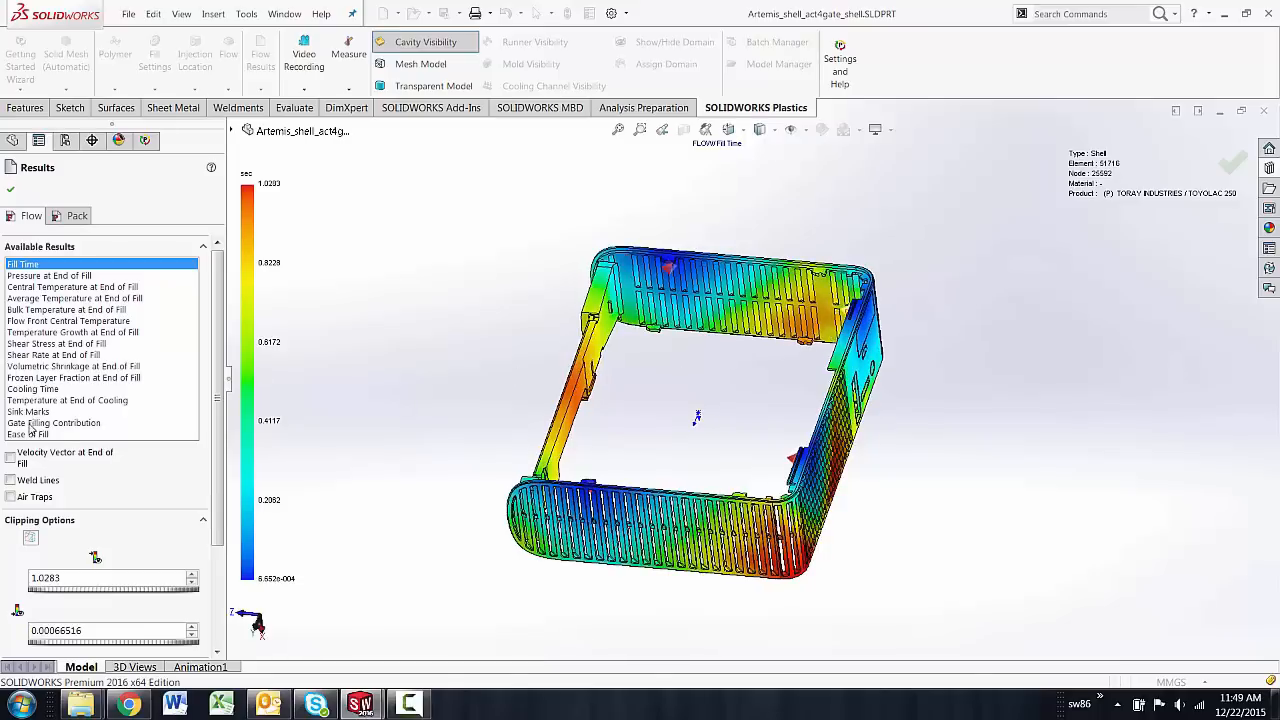
- Plot the 4-gate Gate Filling Contribution, tilt the part, then show the all-green Ease of Fill
click(54, 422)
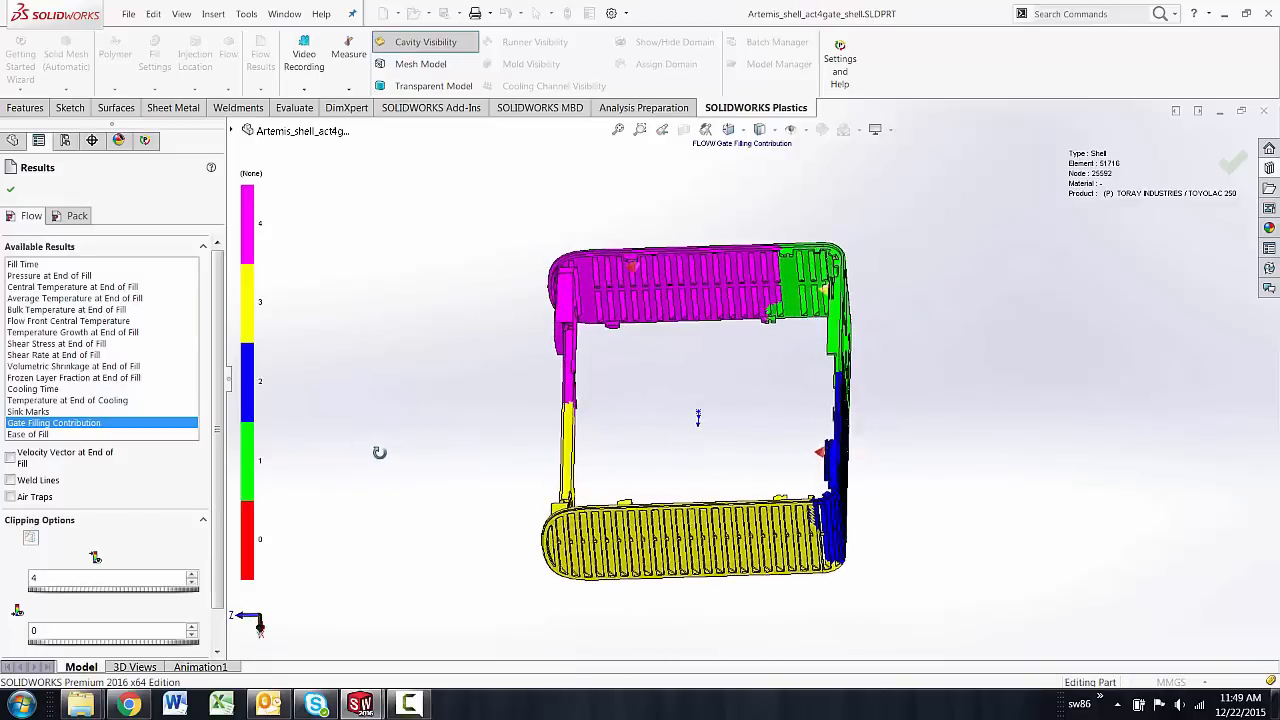
drag(379, 452, 515, 433)
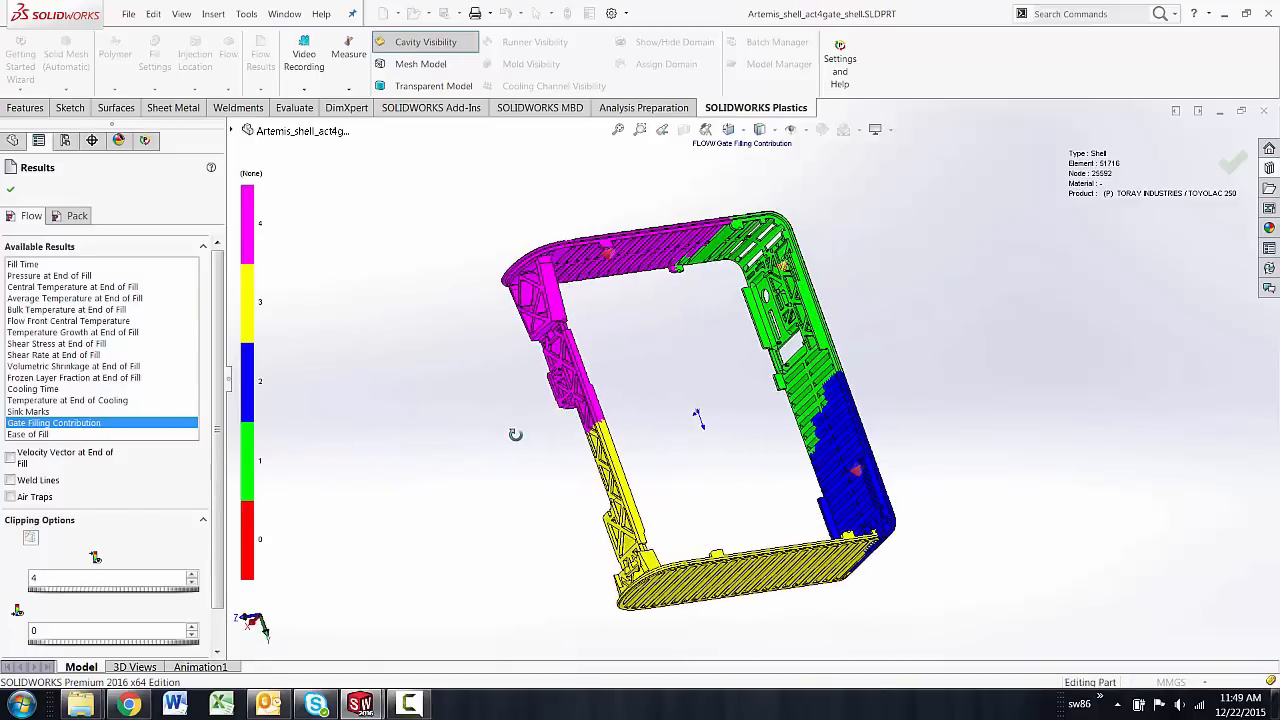
drag(515, 433, 481, 363)
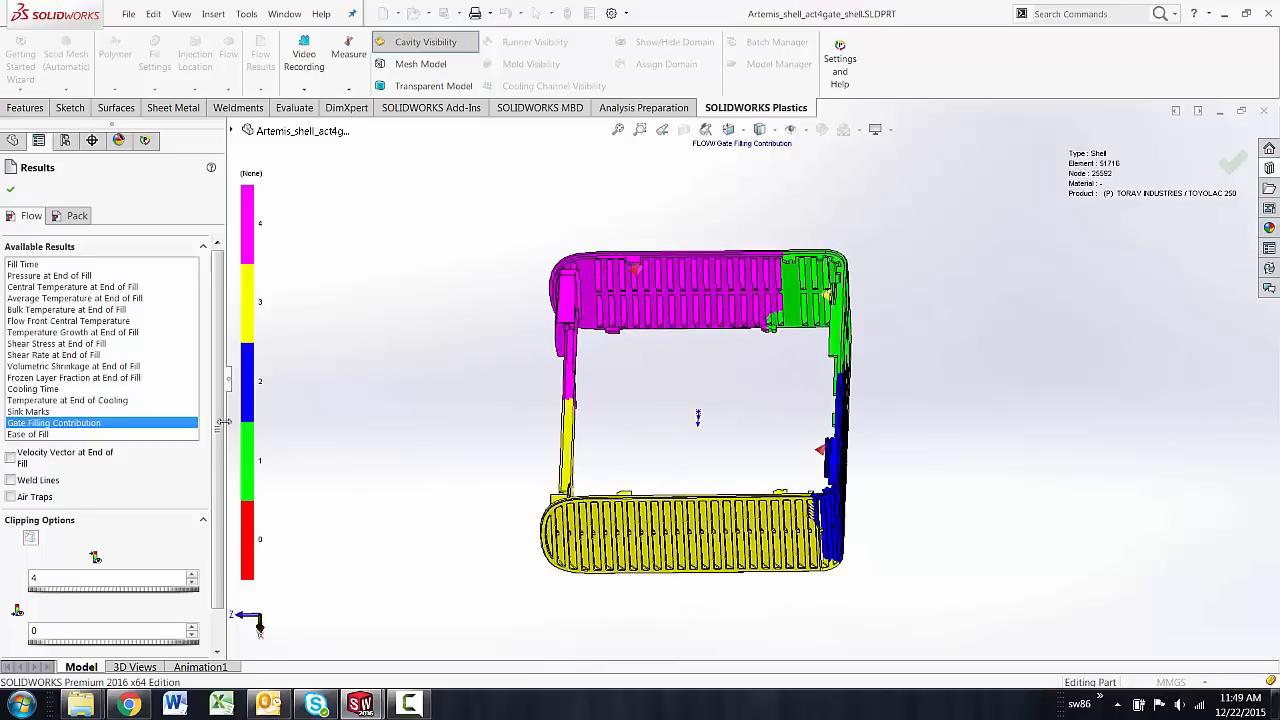
click(29, 434)
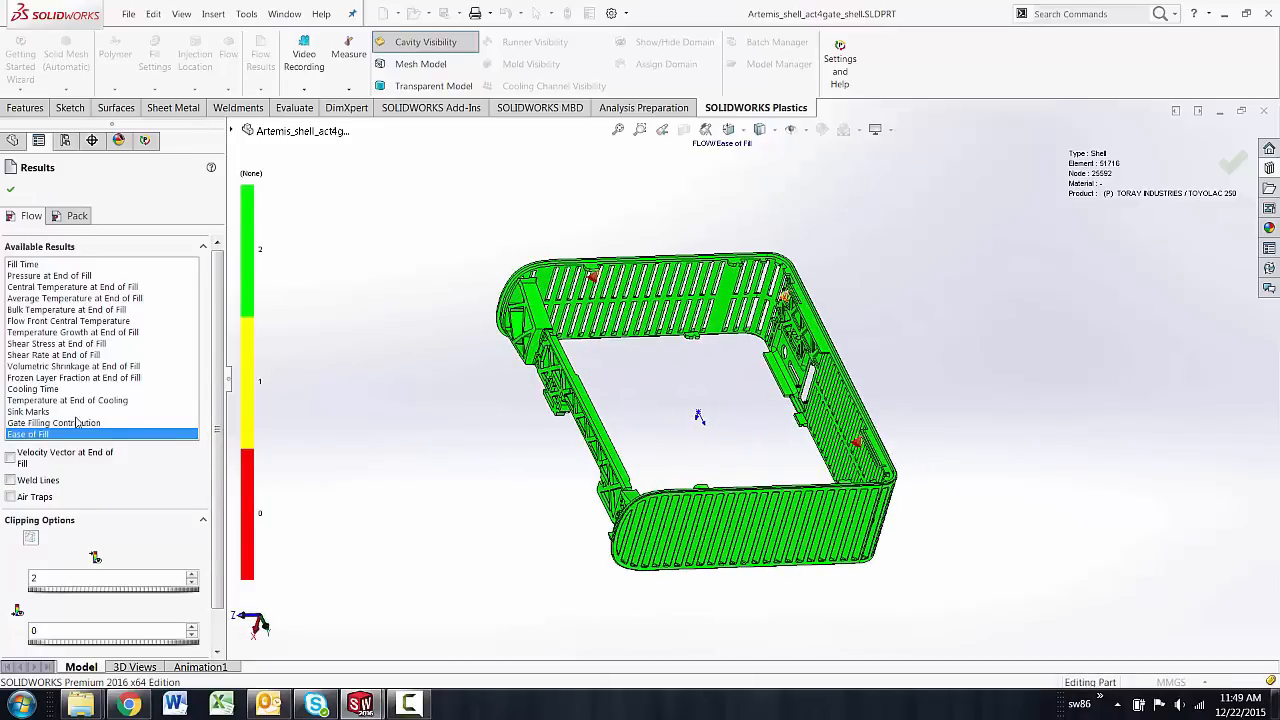
- Return to Gate Filling Contribution, then display the 4-gate Pressure at End of Fill plot
click(53, 422)
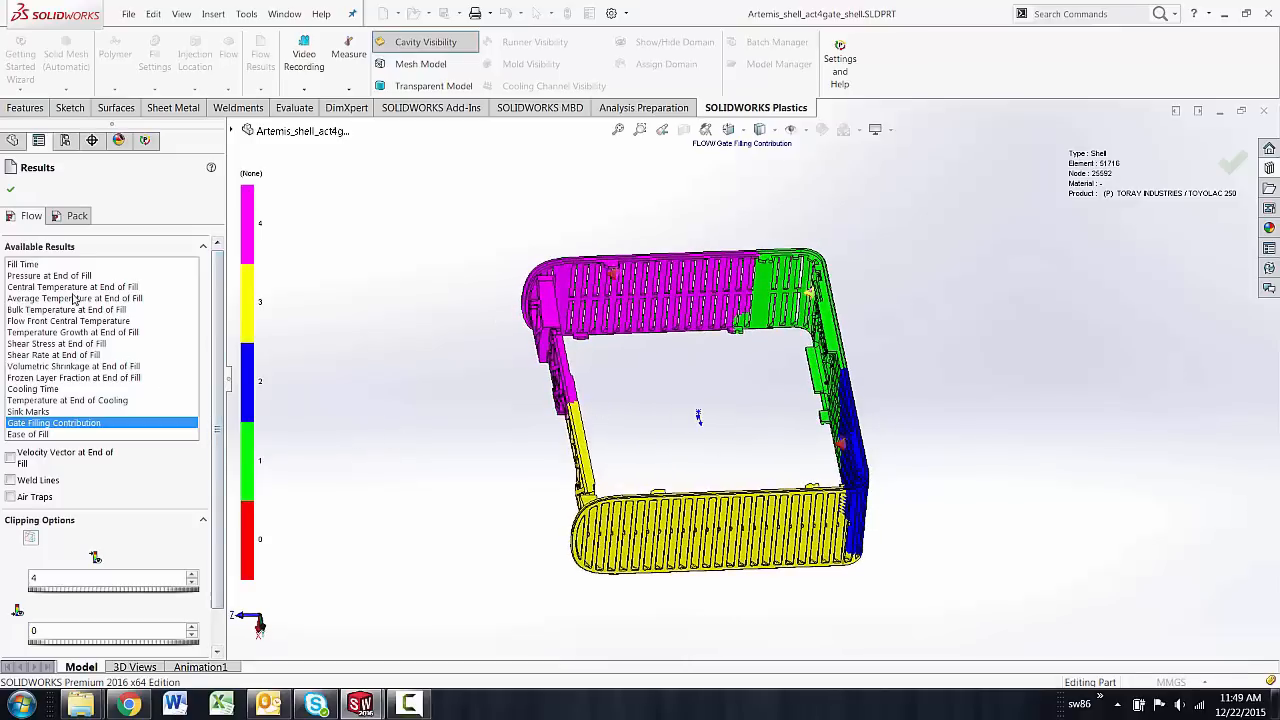
click(48, 275)
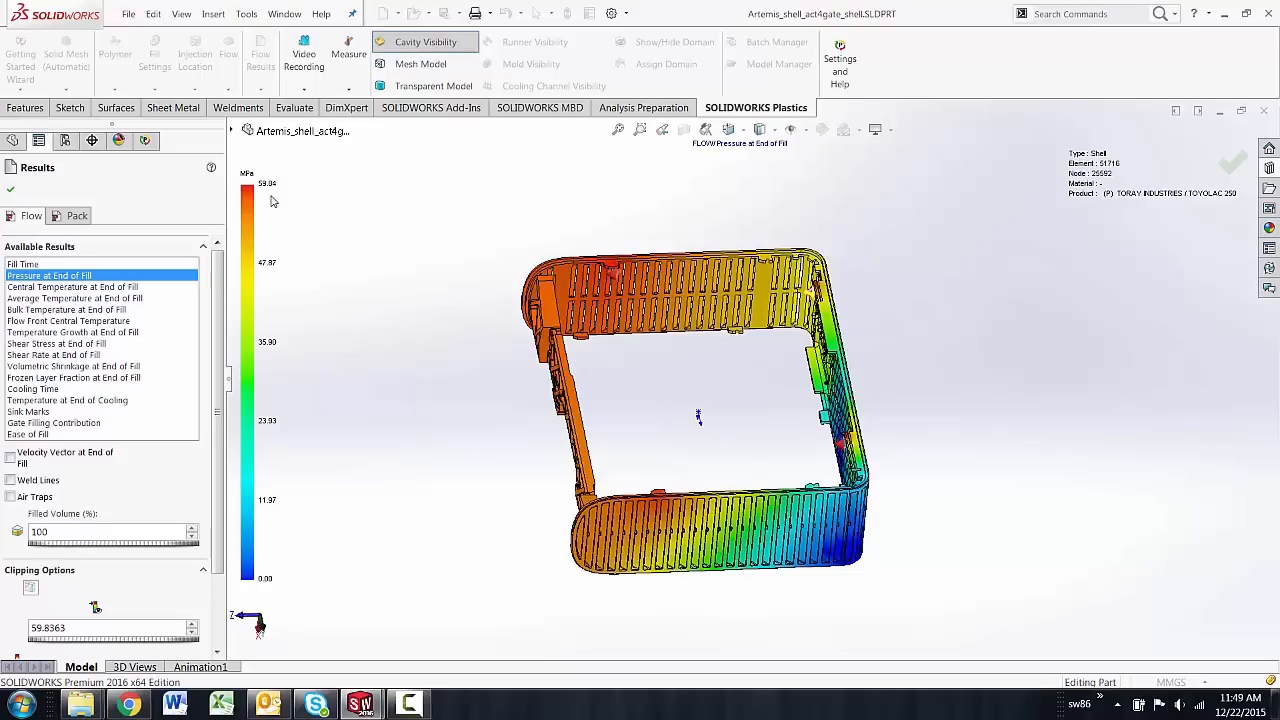
mouse_move(80, 427)
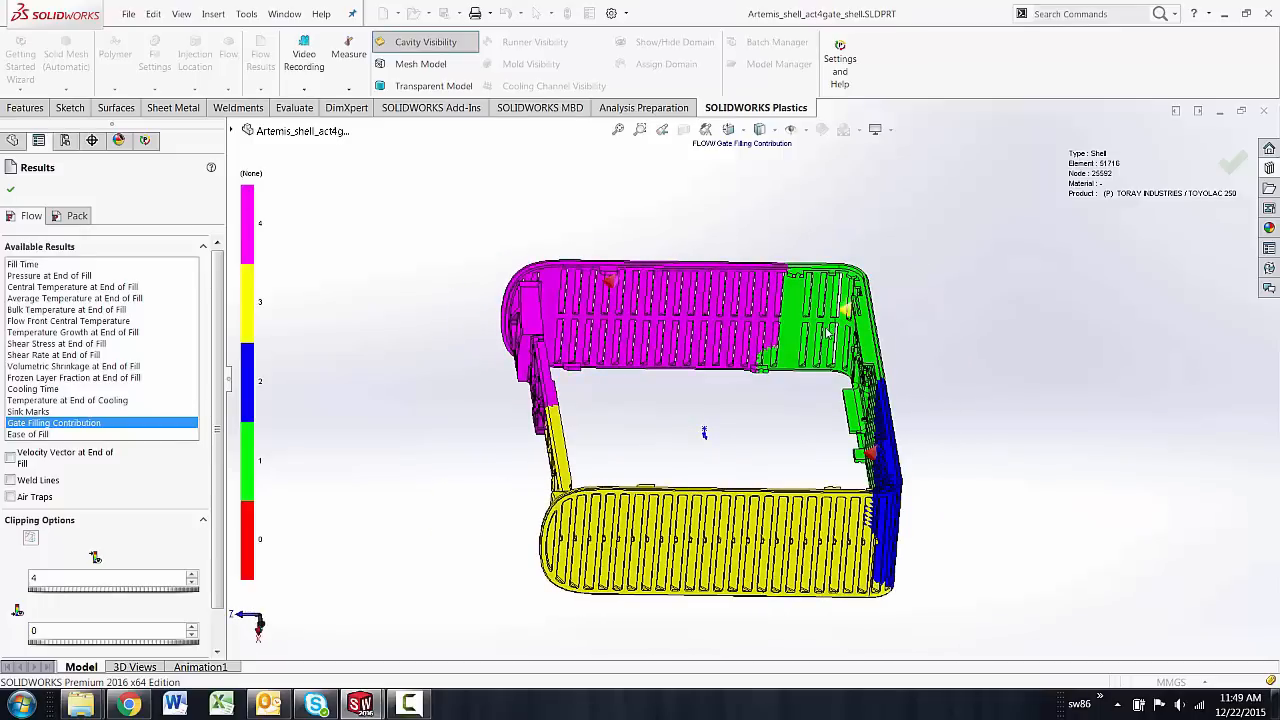
mouse_move(757, 278)
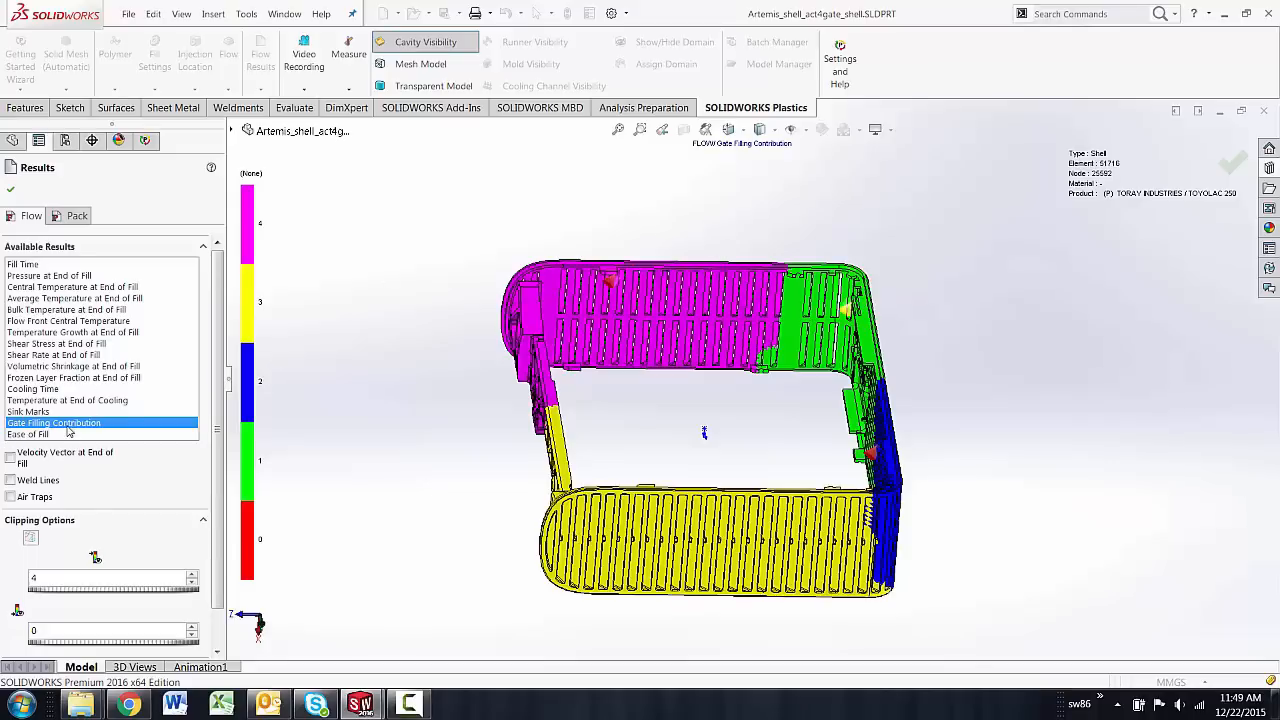
- Rotate the 4-gate contribution plot to an angled 3D view of its four regions
drag(700, 430, 720, 420)
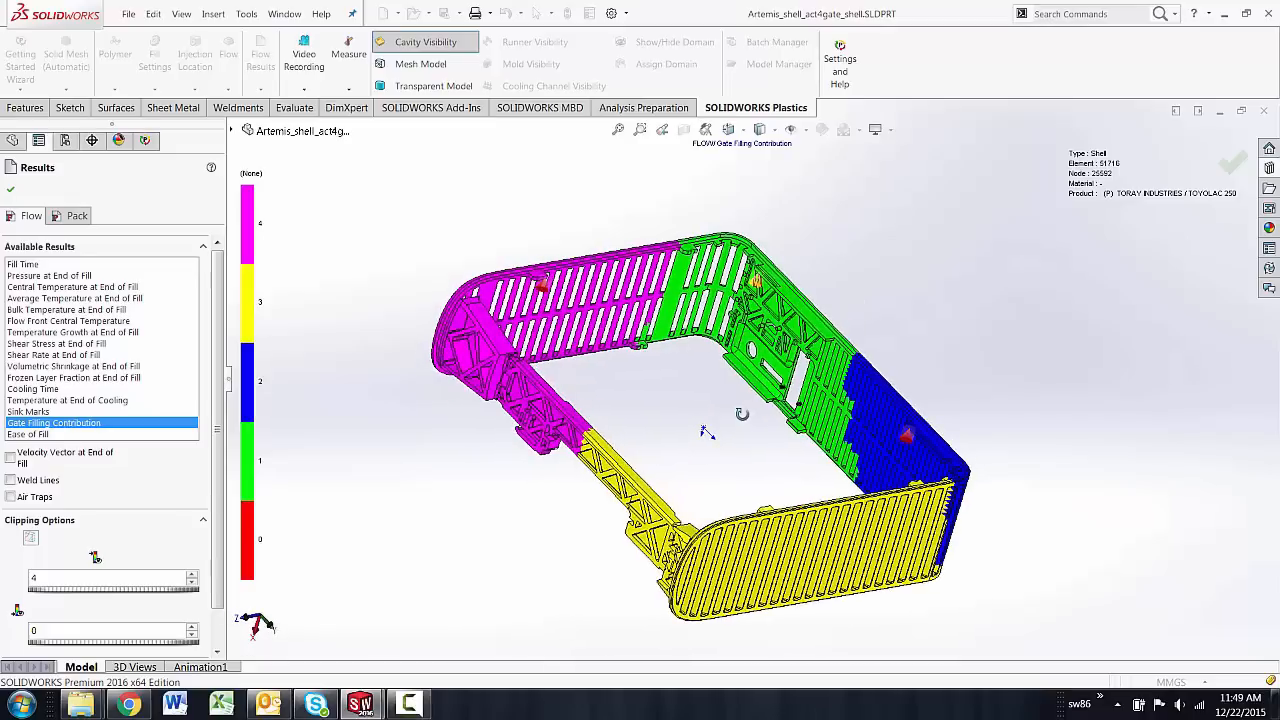